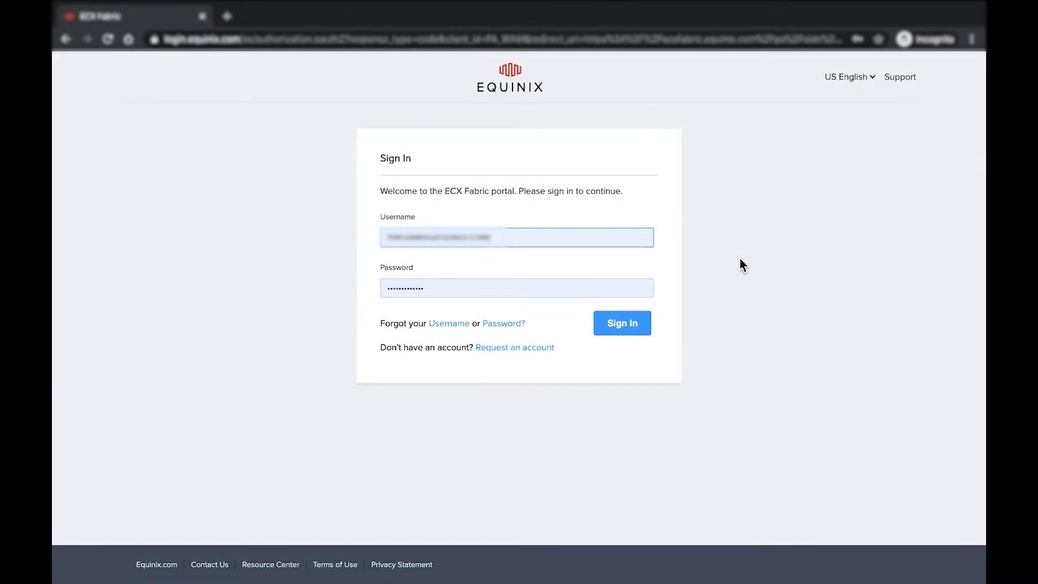
Step: Sign in with the prefilled credentials to reach the Fabric dashboard
{"action": "left_click", "coordinate": [621, 323]}
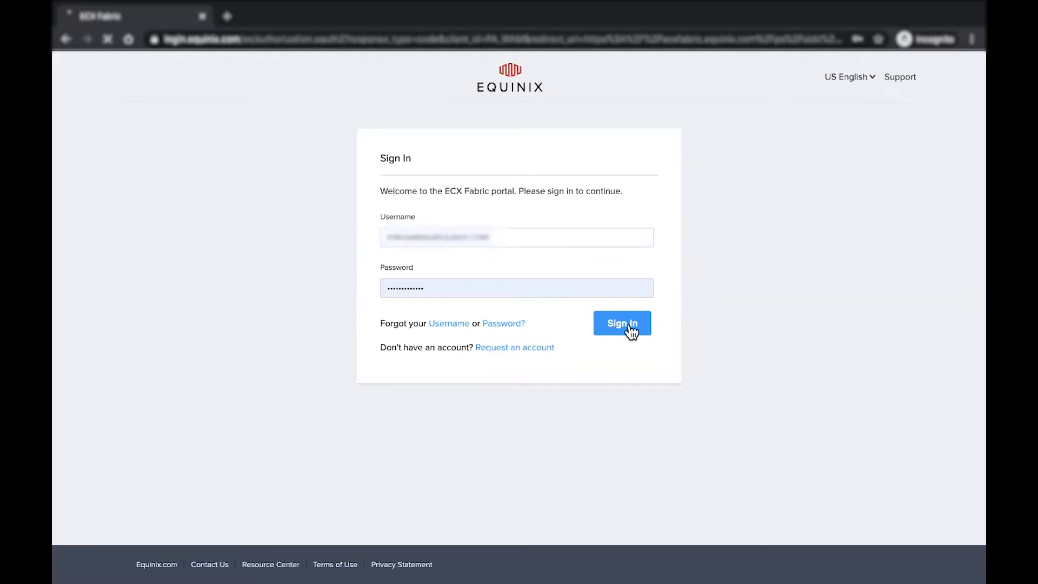
{"action": "left_click", "coordinate": [621, 323]}
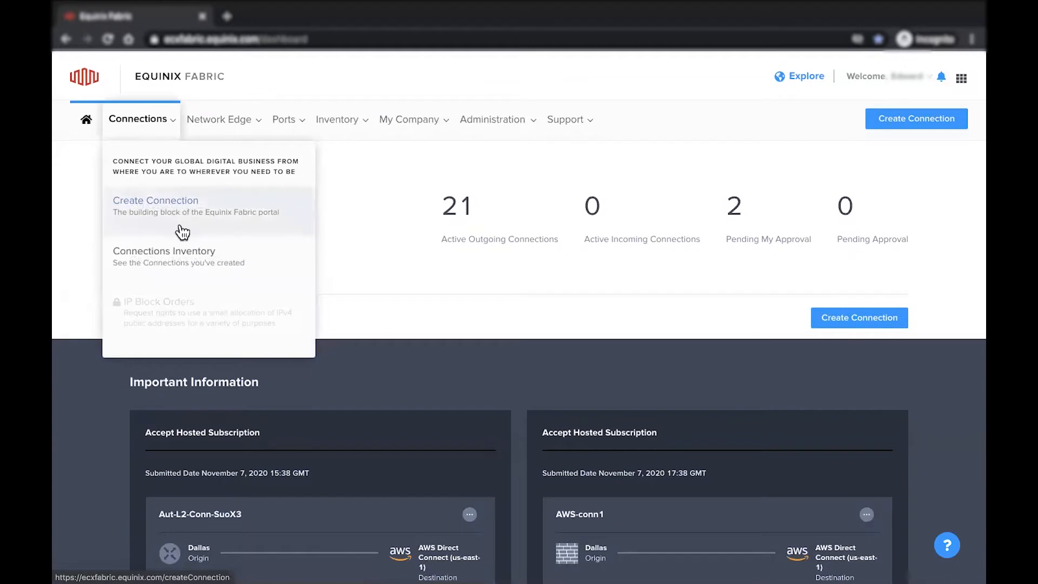
Step: Start a new connection to a service provider and search for AWS
{"action": "left_click", "coordinate": [156, 200]}
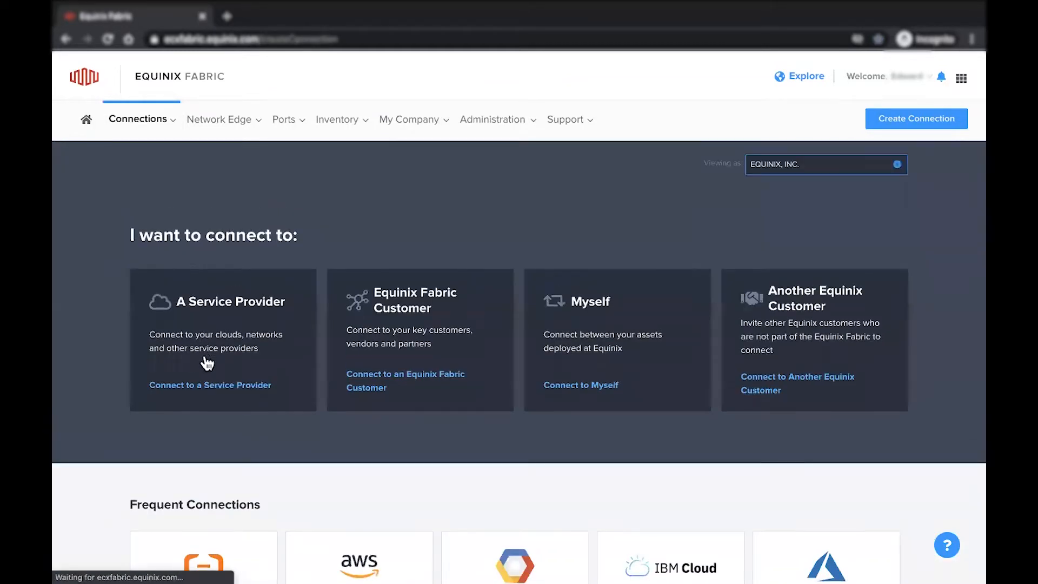
{"action": "left_click", "coordinate": [209, 385]}
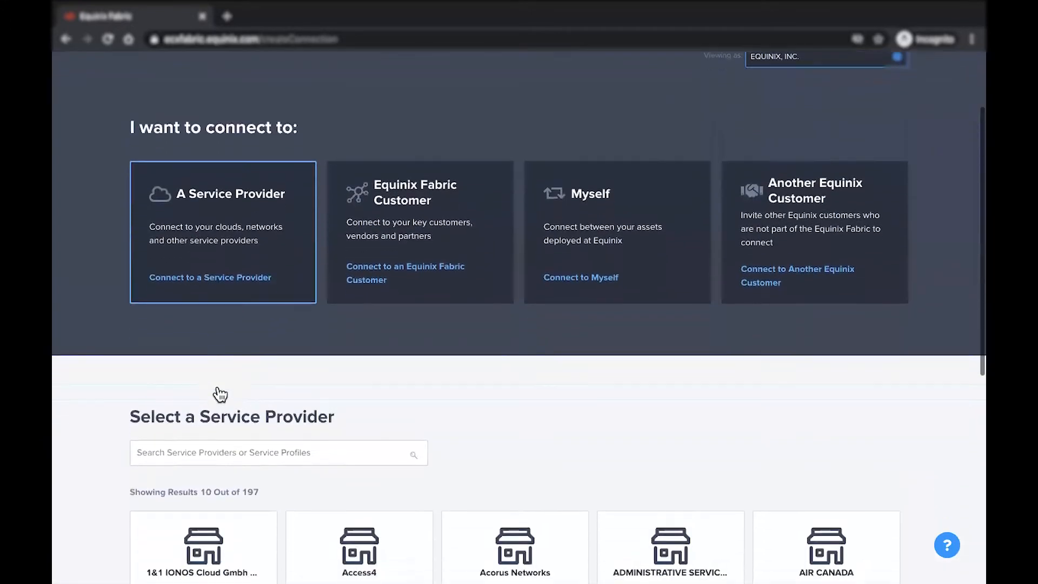
{"action": "type", "text": "A"}
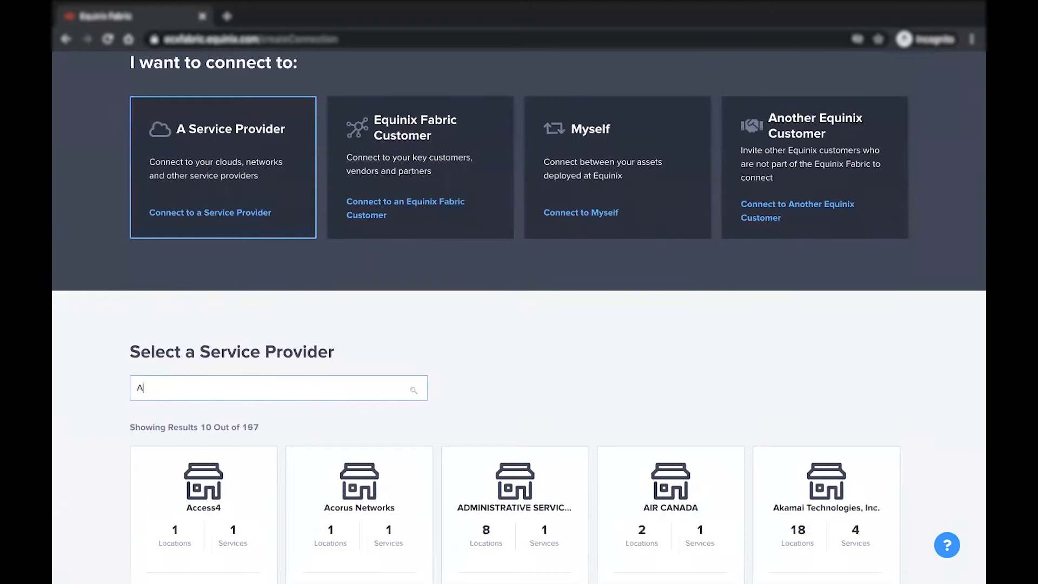
{"action": "type", "text": "AWS"}
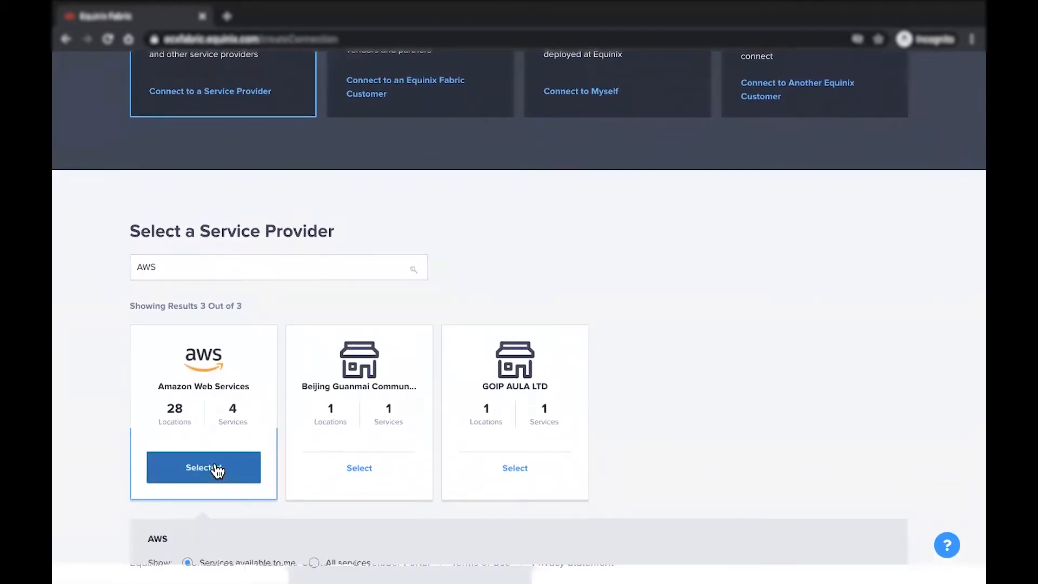
Step: Select Amazon Web Services and create an AWS Direct Connect connection
{"action": "left_click", "coordinate": [203, 467]}
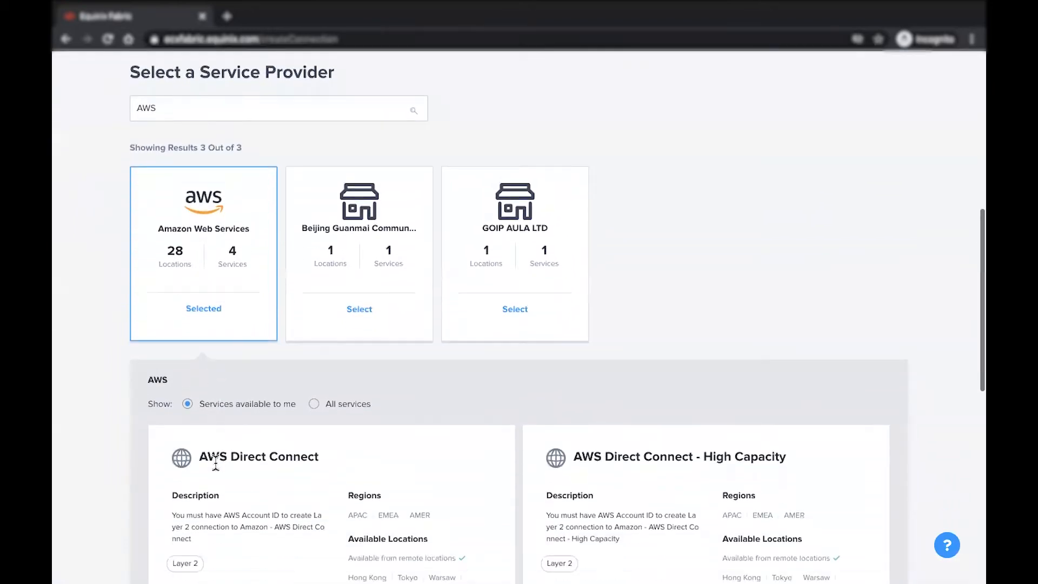
{"action": "scroll", "scroll_direction": "down", "scroll_amount": 3}
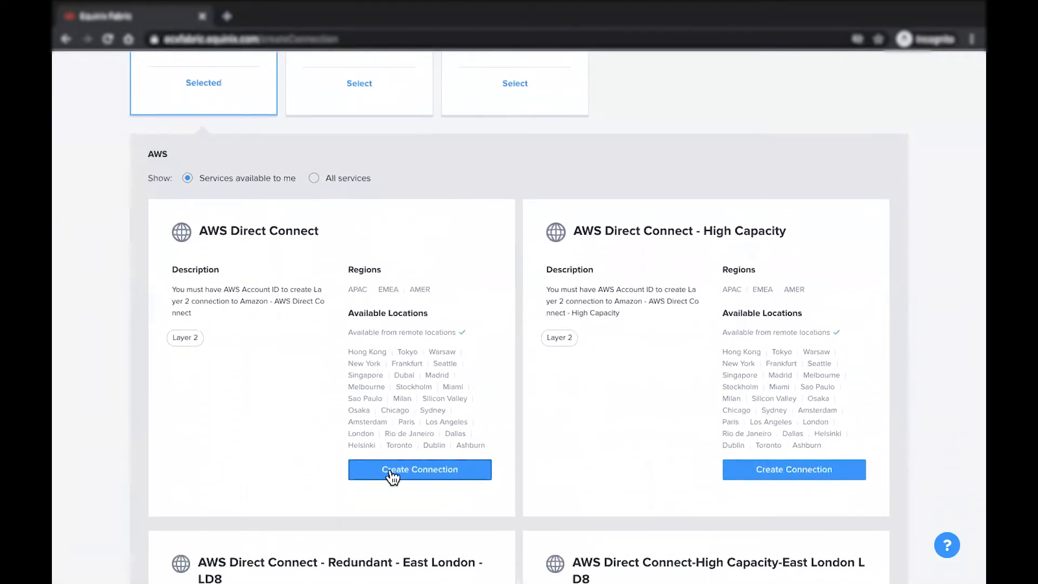
{"action": "left_click", "coordinate": [419, 469]}
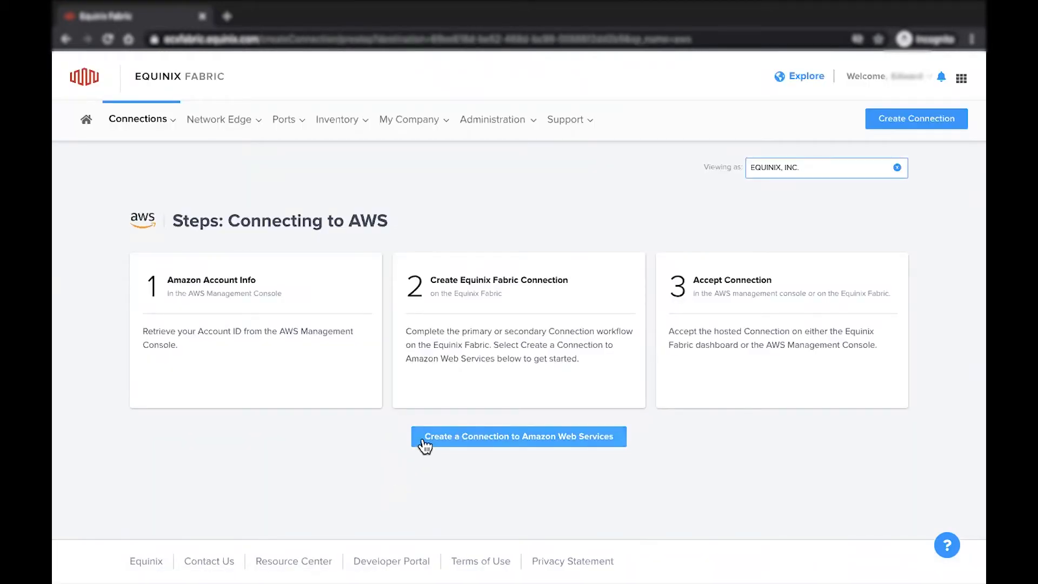
Step: Originate a single AWS connection from the redundant NE-AVG-SANITY-L2 virtual device in Silicon Valley
{"action": "left_click", "coordinate": [518, 436]}
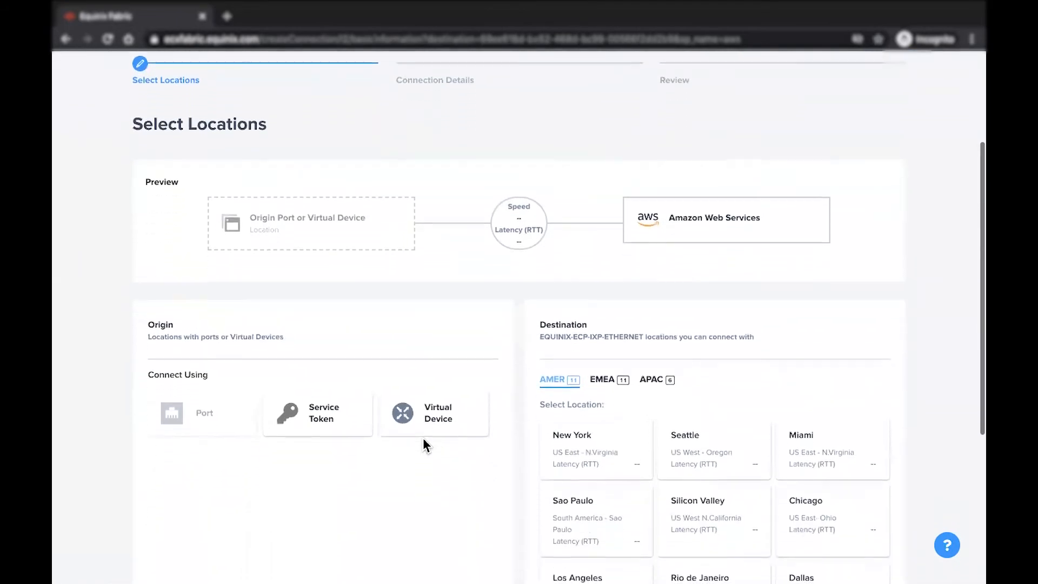
{"action": "left_click", "coordinate": [433, 413]}
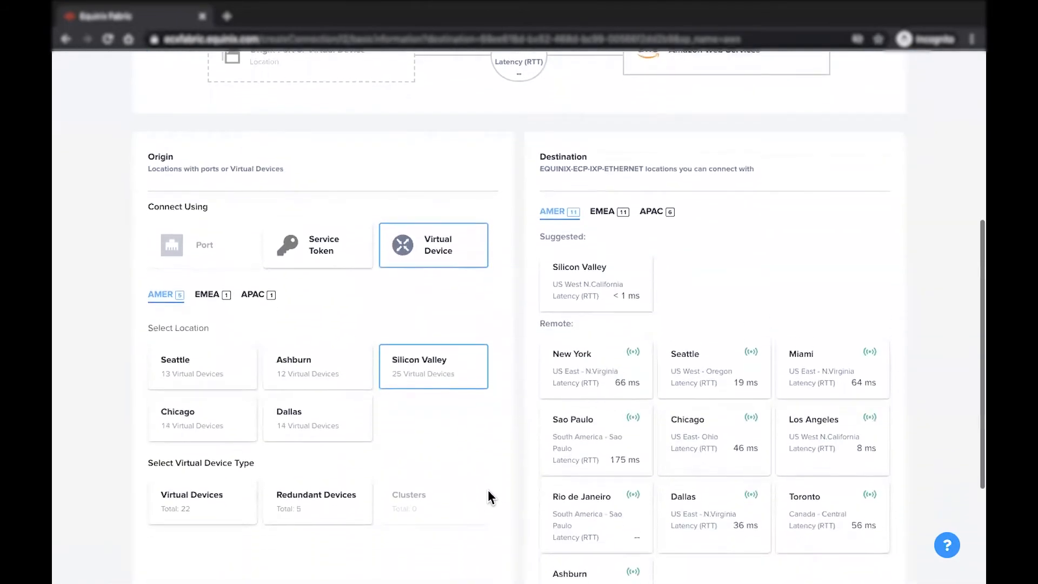
{"action": "left_click", "coordinate": [318, 366]}
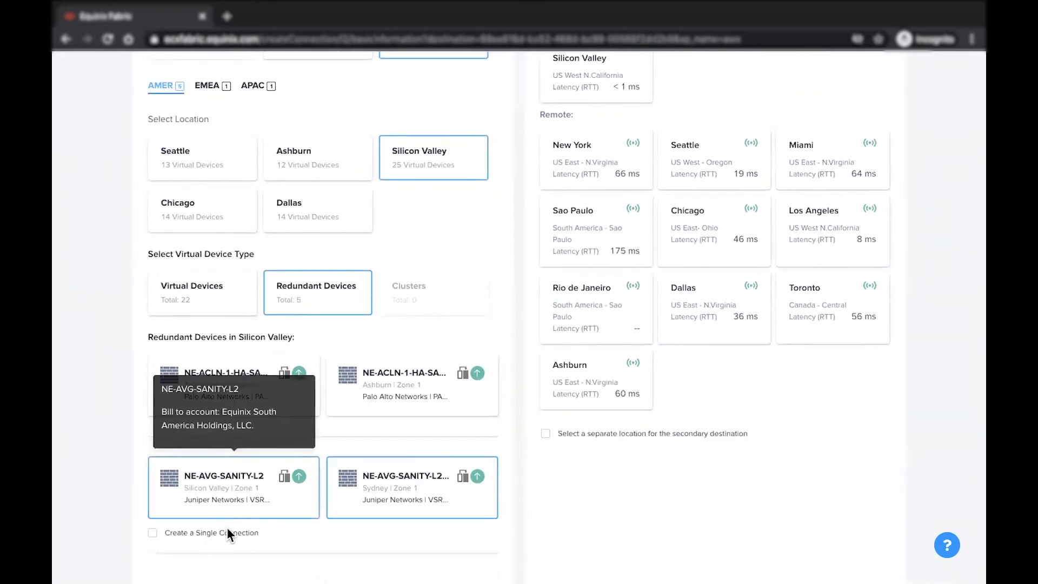
{"action": "left_click", "coordinate": [153, 532]}
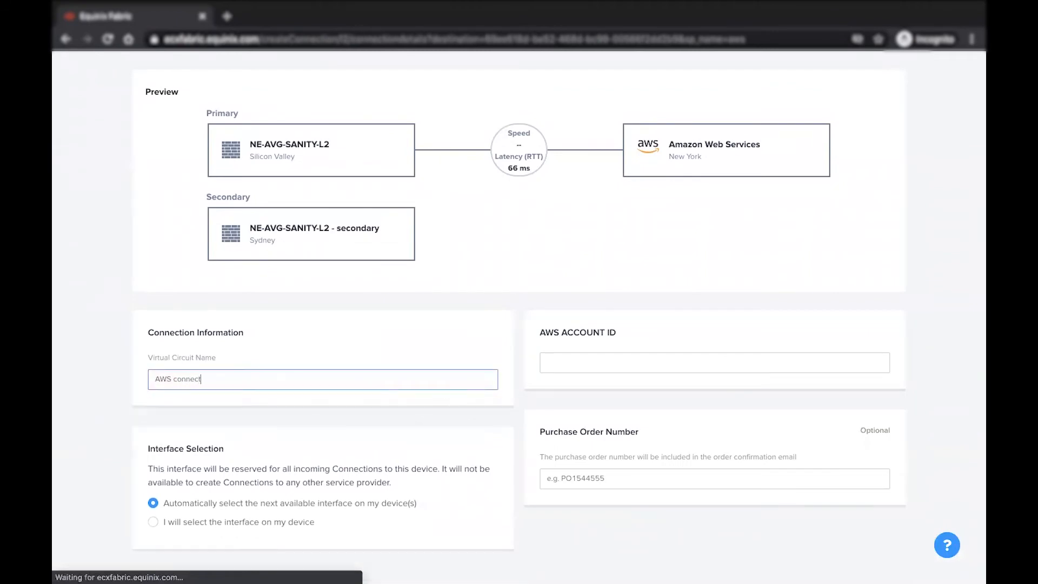
{"action": "type", "text": "111111111111"}
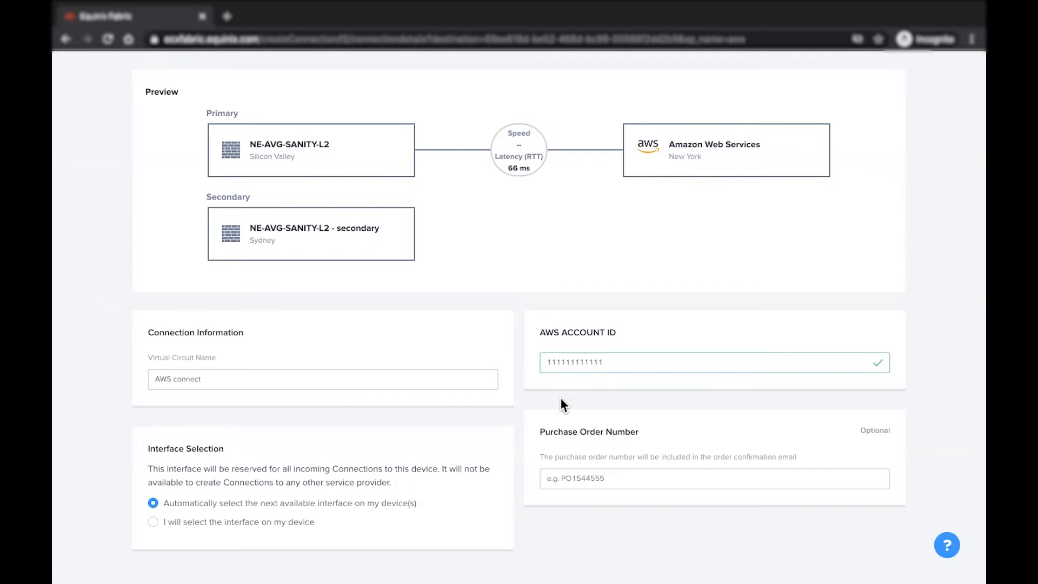
{"action": "scroll", "scroll_direction": "down", "scroll_amount": 3}
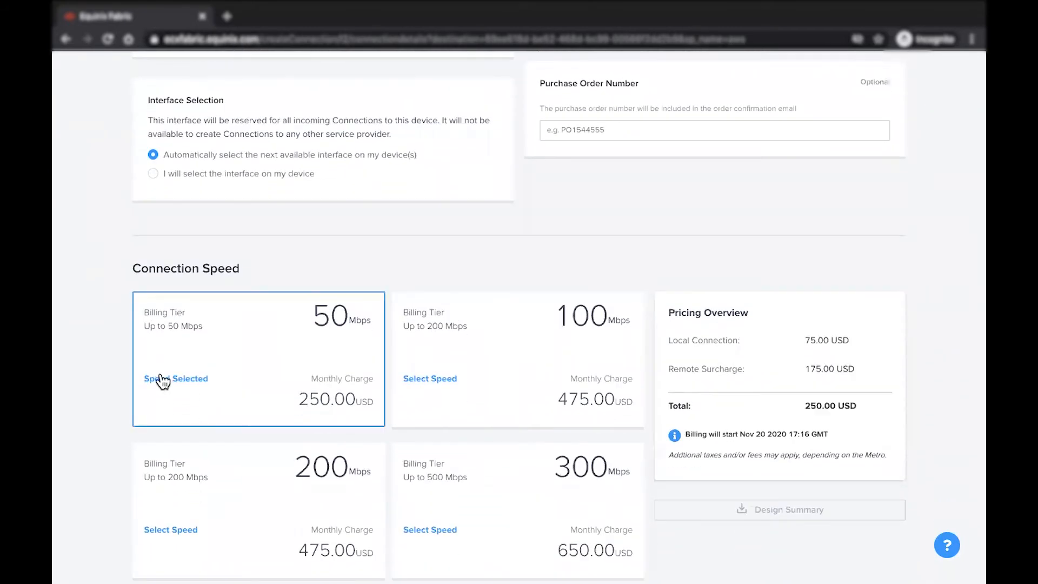
{"action": "scroll", "scroll_direction": "down", "scroll_amount": 3}
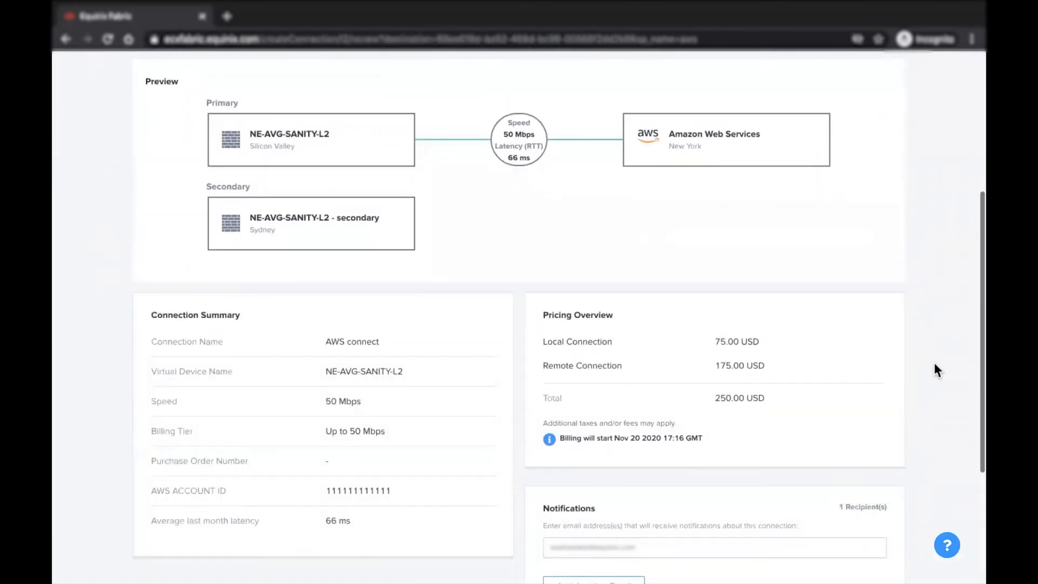
Step: Scroll to the bottom of the review page and submit the order
{"action": "scroll", "scroll_direction": "down", "scroll_amount": 3}
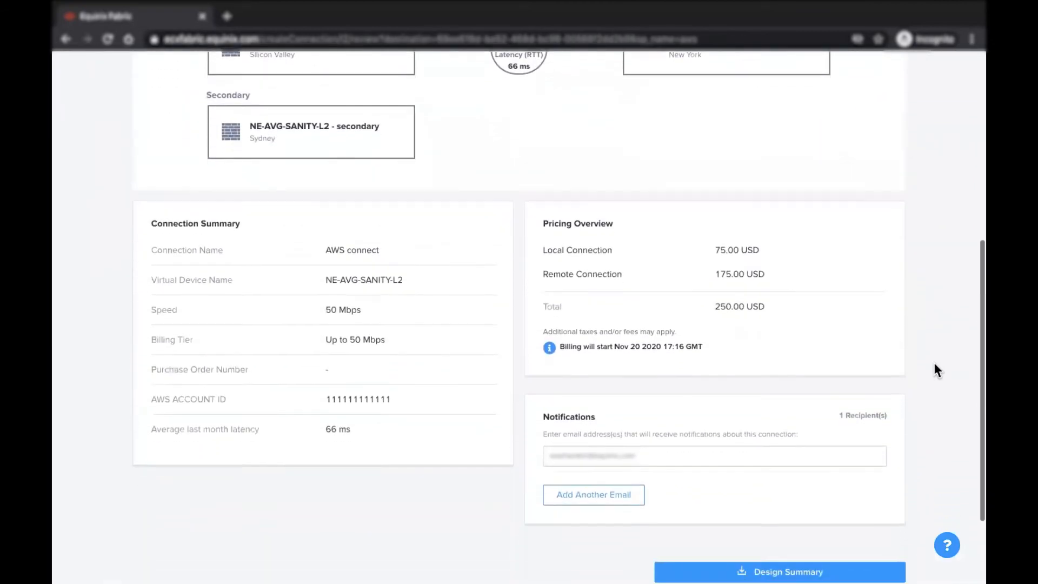
{"action": "scroll", "scroll_direction": "down", "scroll_amount": 3}
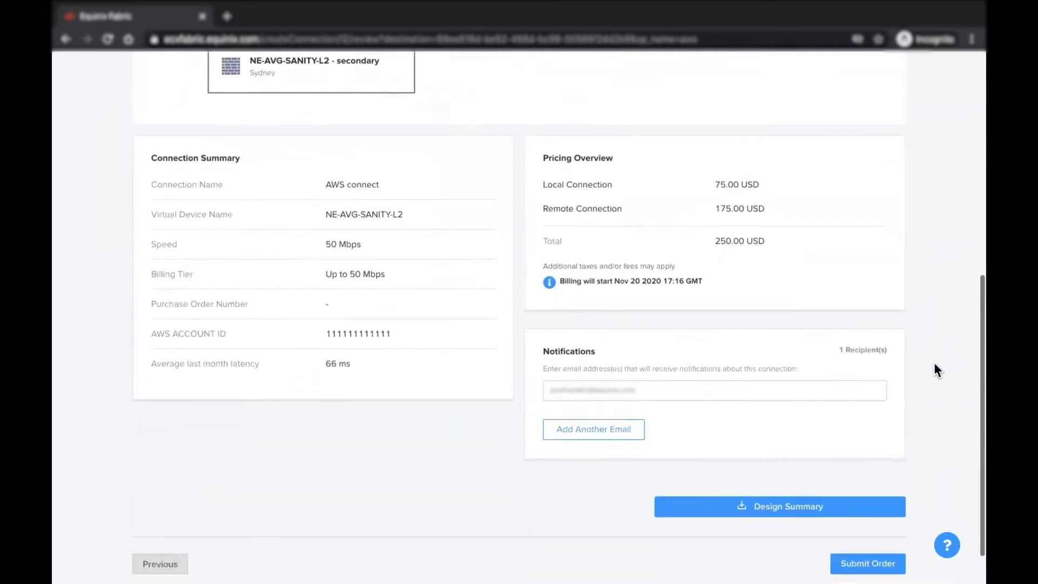
{"action": "scroll", "scroll_direction": "down", "scroll_amount": 3}
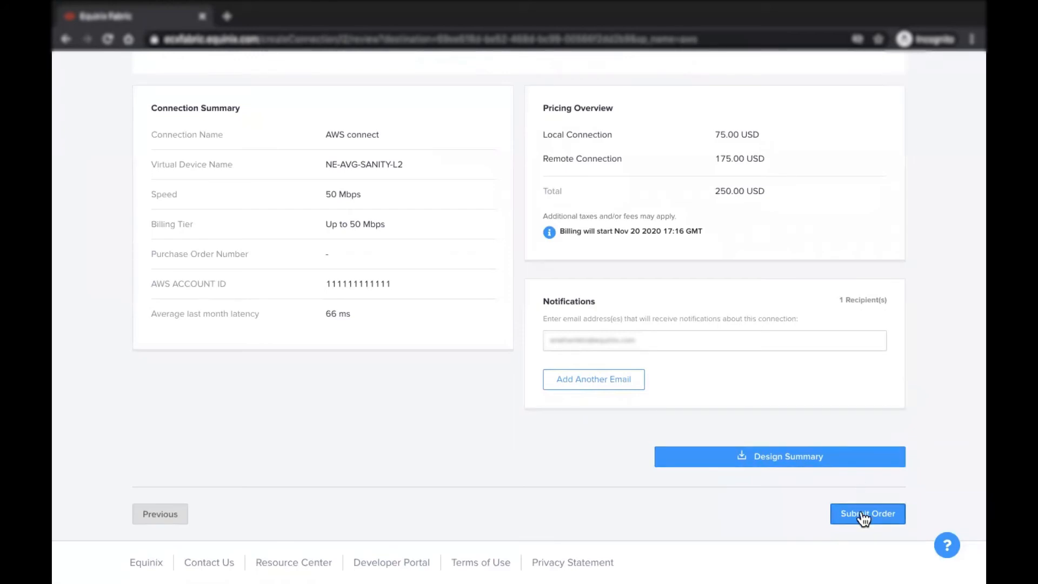
{"action": "left_click", "coordinate": [867, 514]}
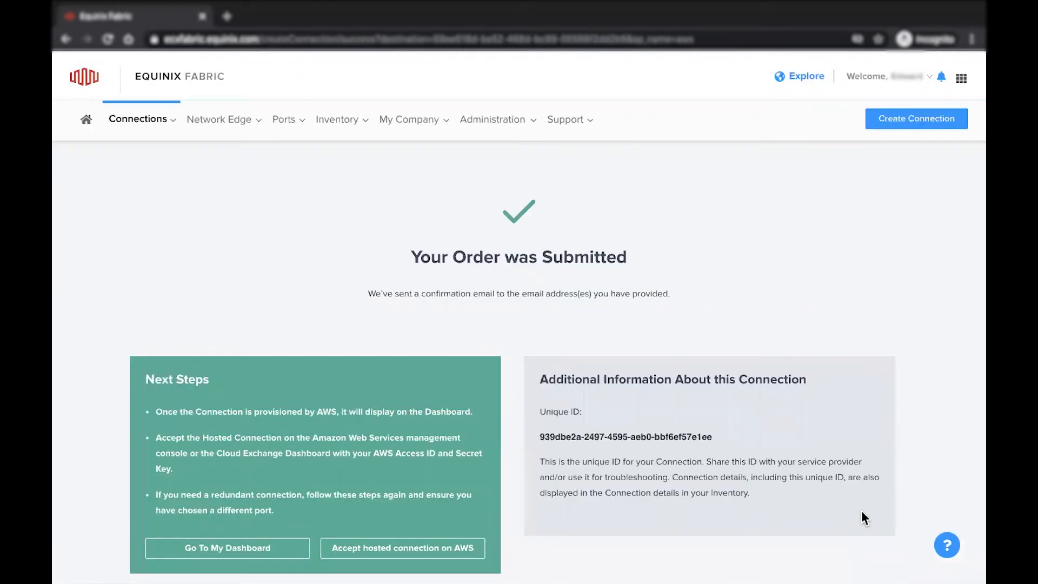
Step: Scroll the confirmation page until 'AWS connect' shows PROVISIONED in the inventory preview
{"action": "scroll", "scroll_direction": "down", "scroll_amount": 3}
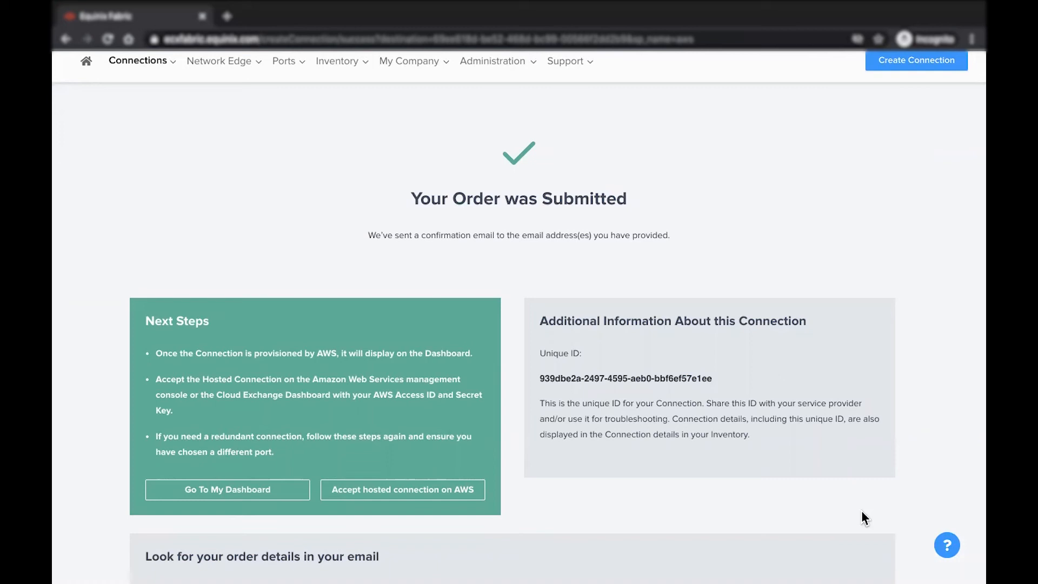
{"action": "mouse_move", "coordinate": [691, 539]}
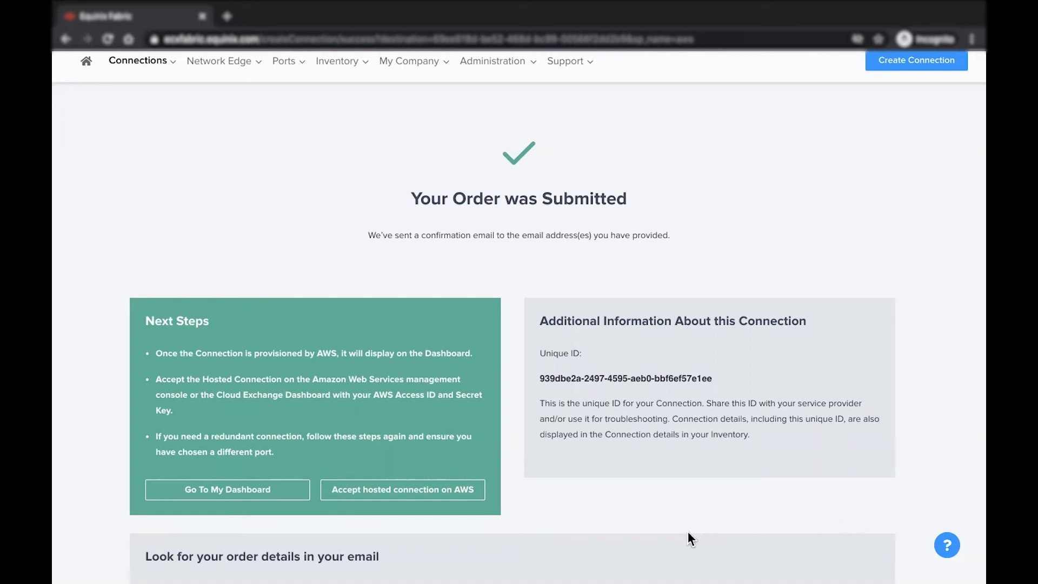
{"action": "mouse_move", "coordinate": [415, 551]}
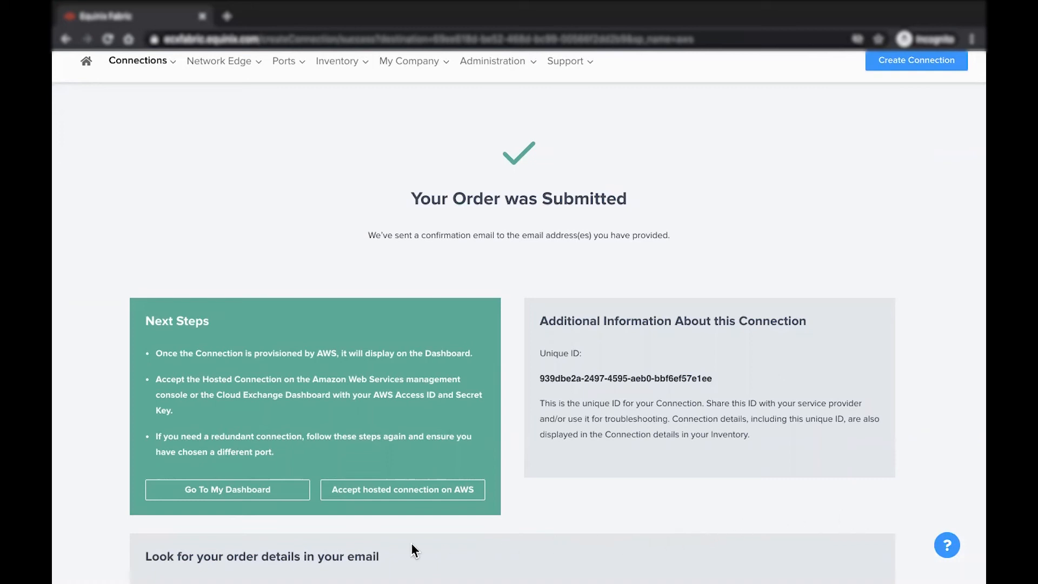
{"action": "scroll", "scroll_direction": "down", "scroll_amount": 3}
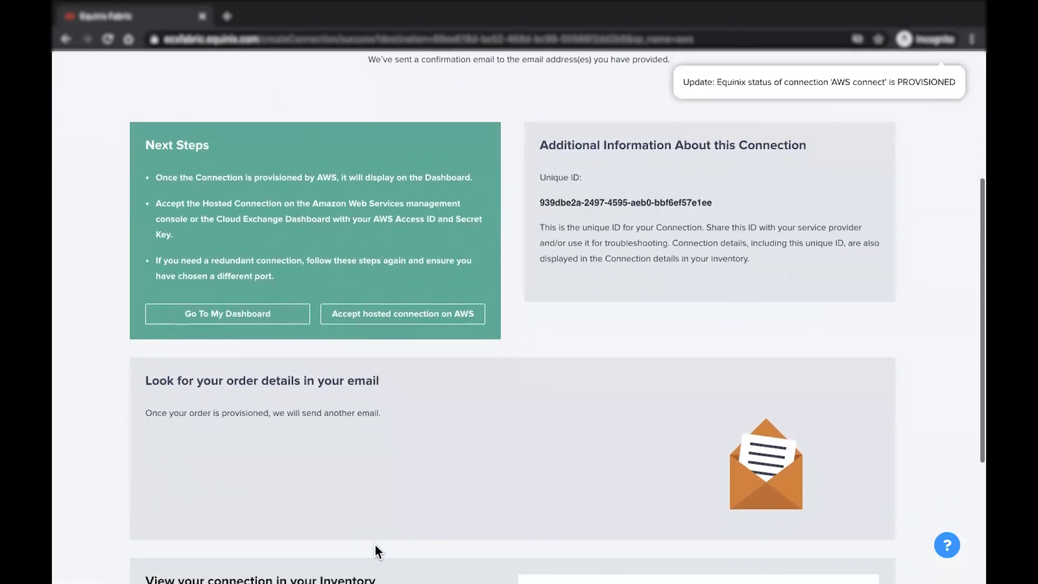
{"action": "scroll", "scroll_direction": "down", "scroll_amount": 3}
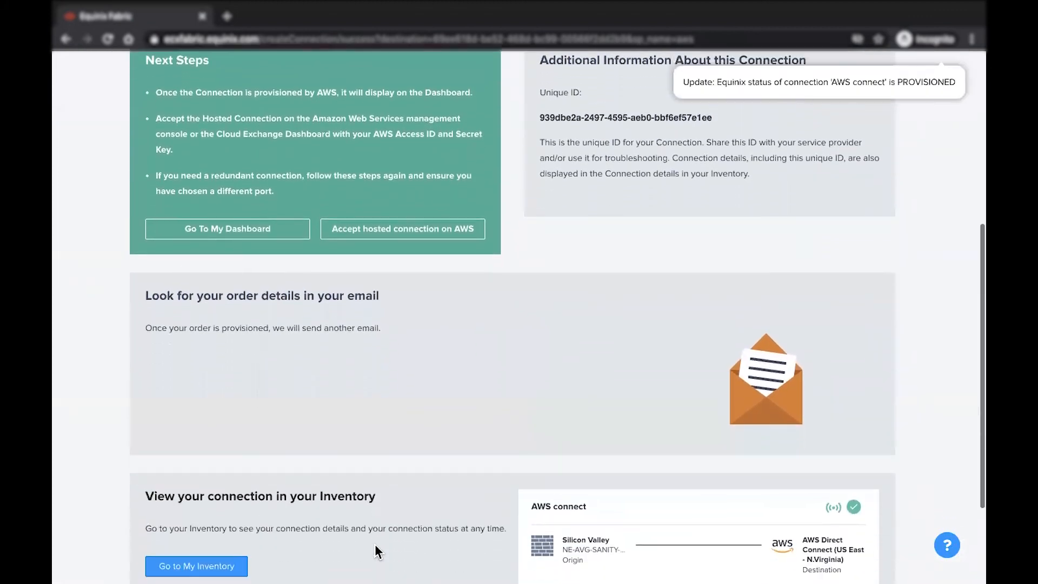